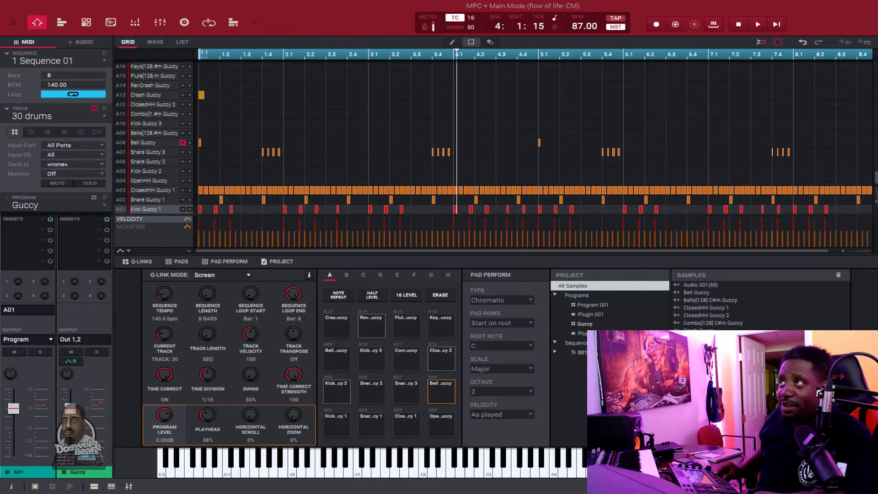
# - Bring up the main program menu to reach the sequence editing commands
pyautogui.click(757, 24)
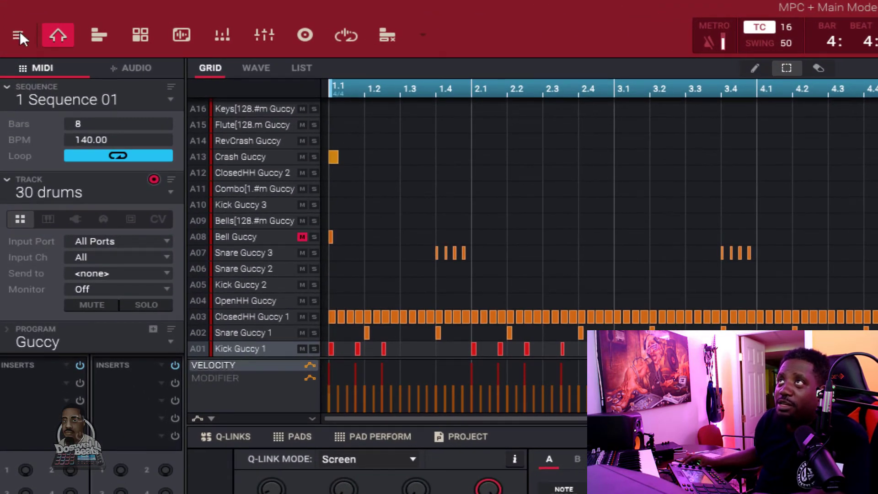
pyautogui.click(18, 35)
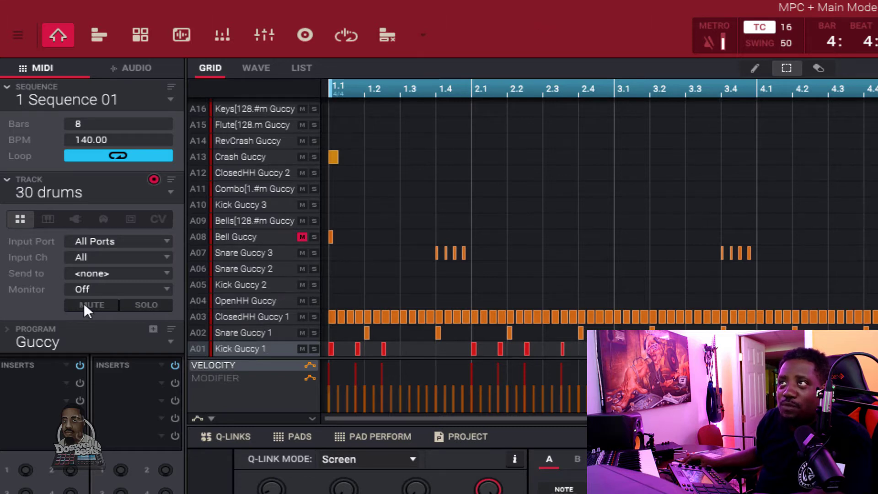
pyautogui.click(48, 192)
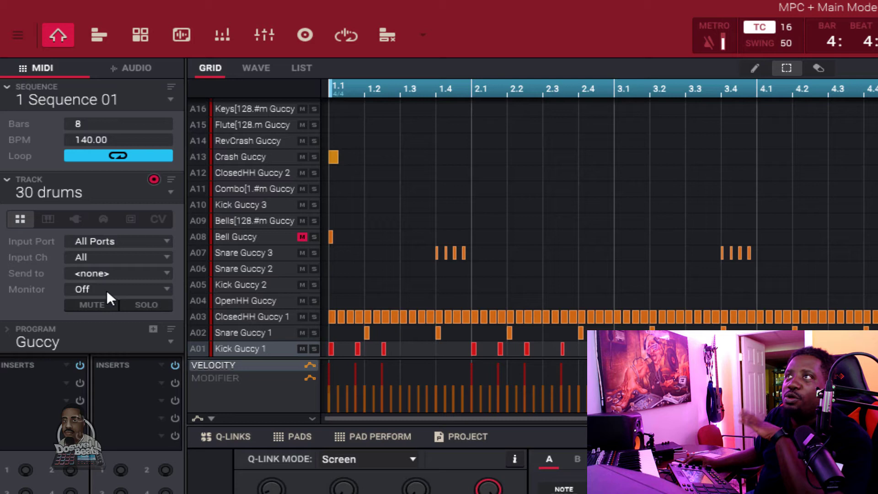
pyautogui.moveTo(135, 196)
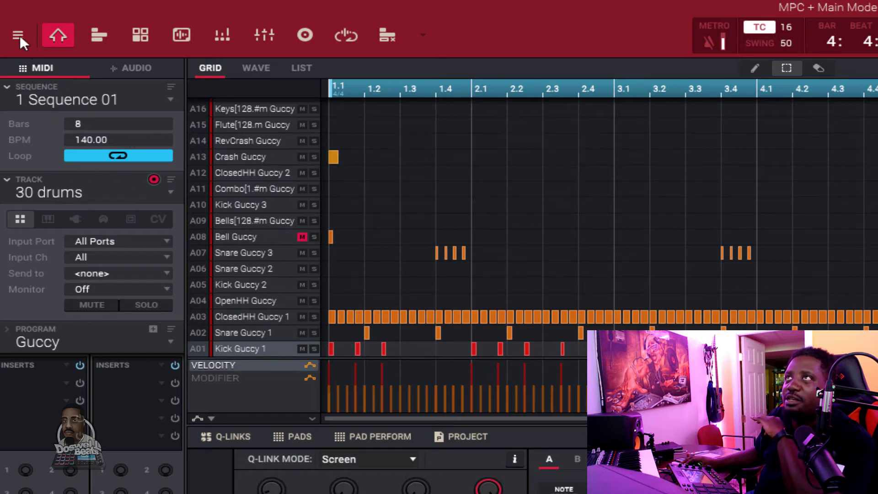
pyautogui.click(18, 35)
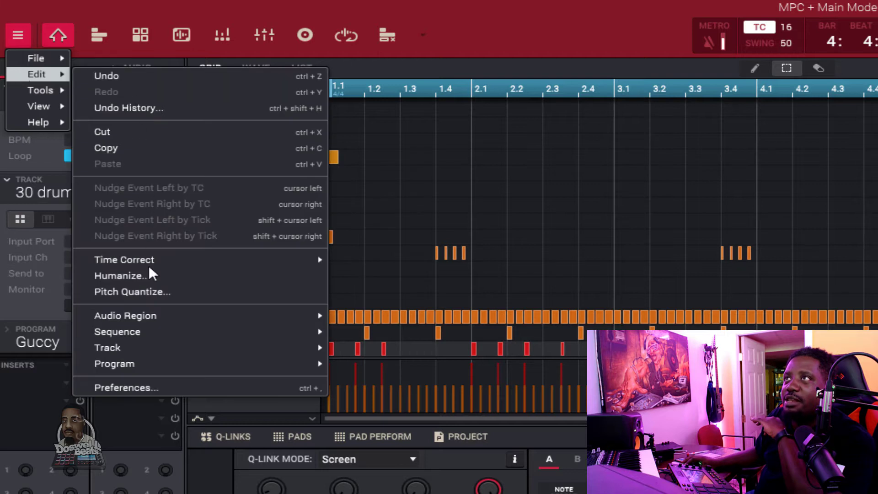
# - Show the sequence editing commands, including clear, half length and bar copy
pyautogui.click(116, 331)
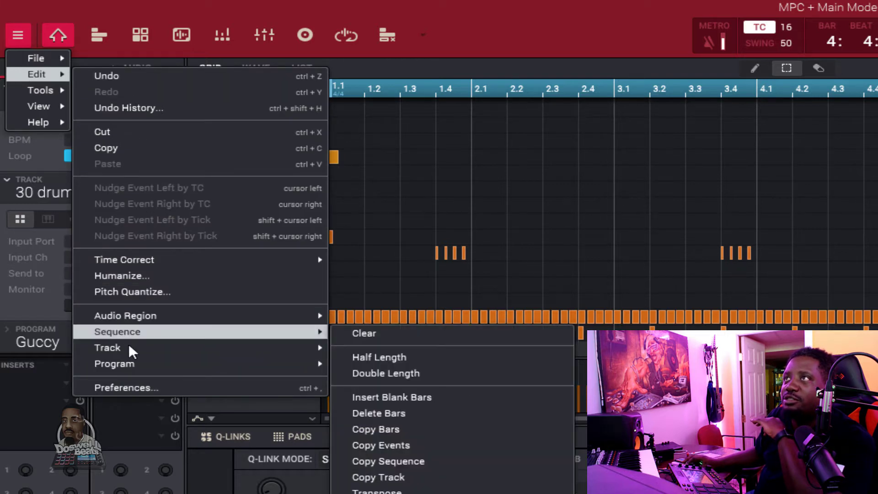
pyautogui.moveTo(108, 347)
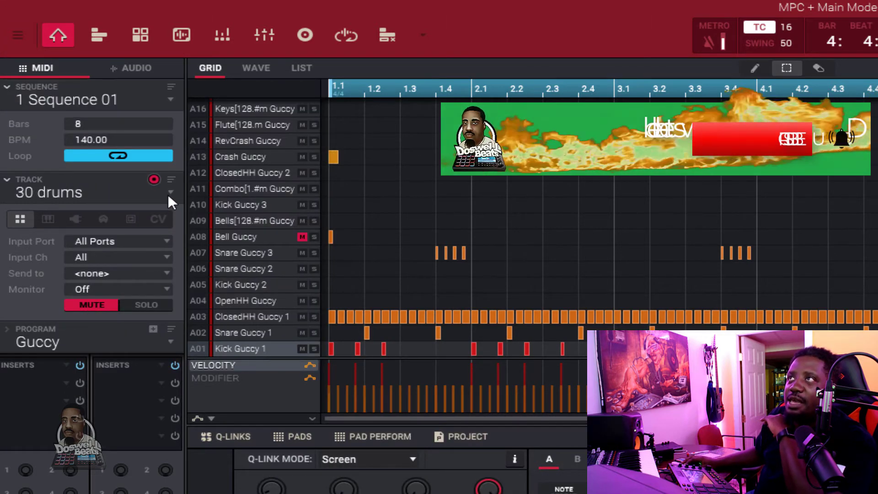
# - Unmute the 30 drums track and switch to track 4 kick with only kick notes
pyautogui.click(171, 192)
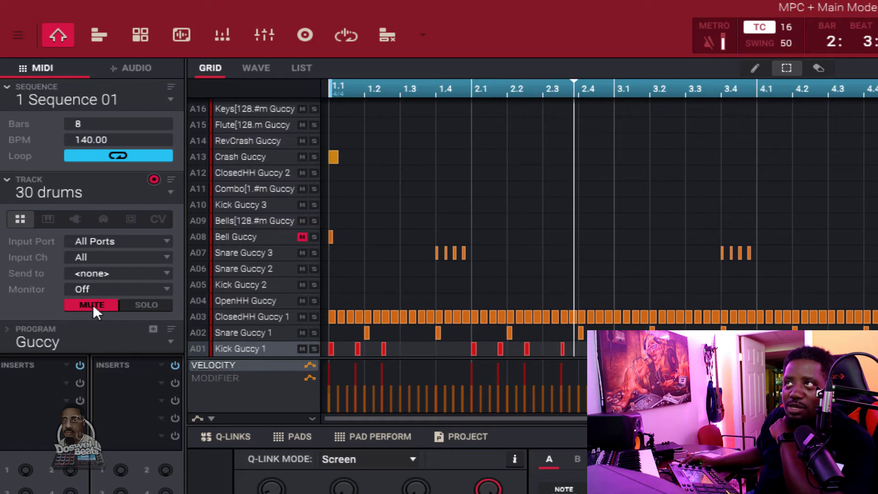
pyautogui.click(91, 304)
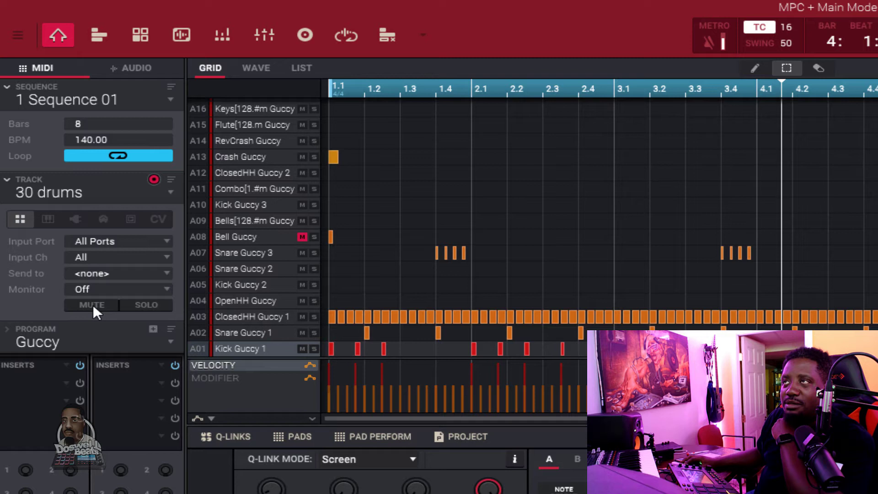
pyautogui.click(90, 304)
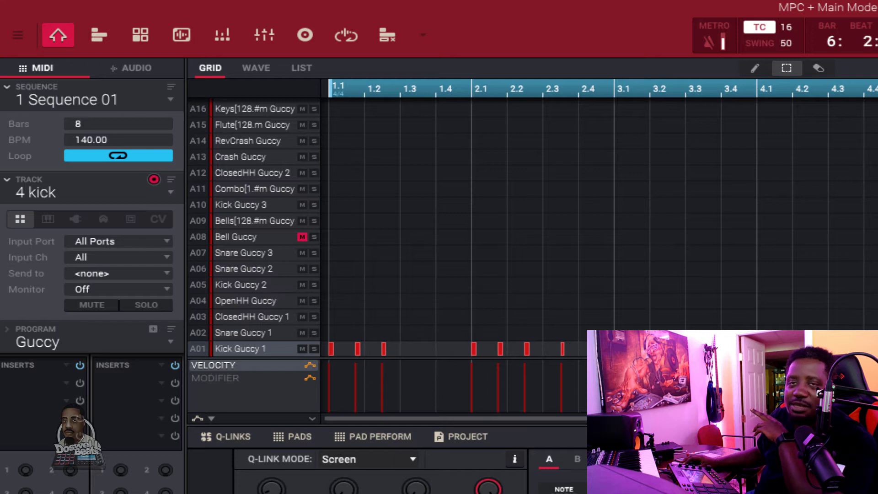
pyautogui.click(170, 192)
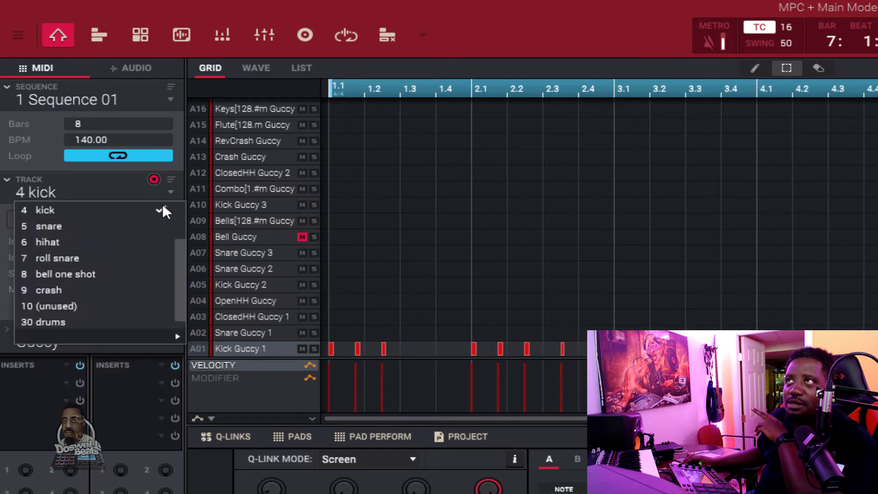
# - Return to the 30 drums track and mute it
pyautogui.click(43, 322)
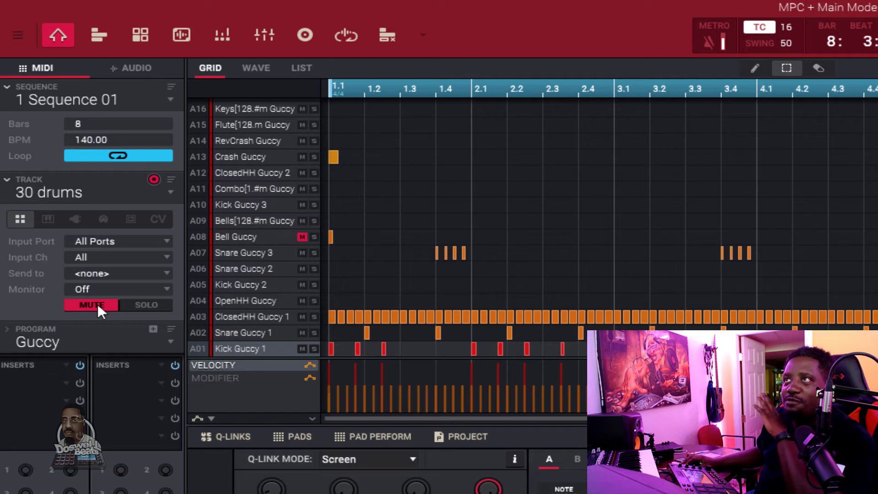
pyautogui.click(91, 305)
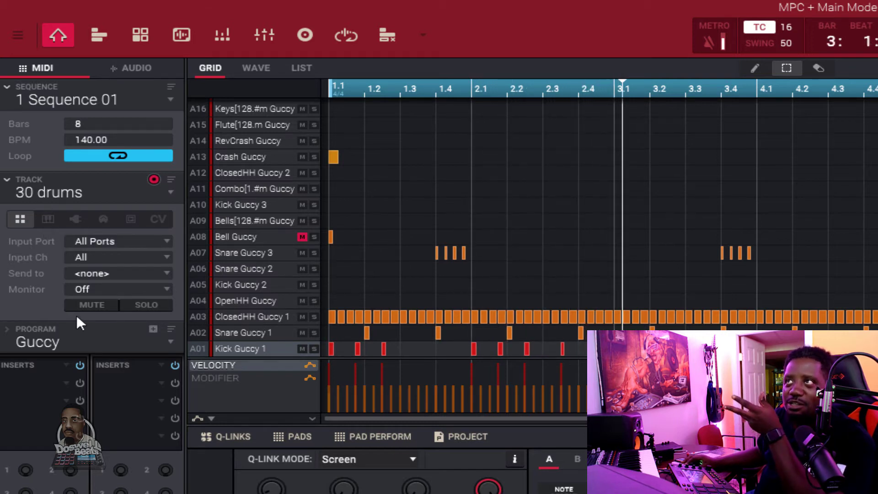
pyautogui.click(91, 304)
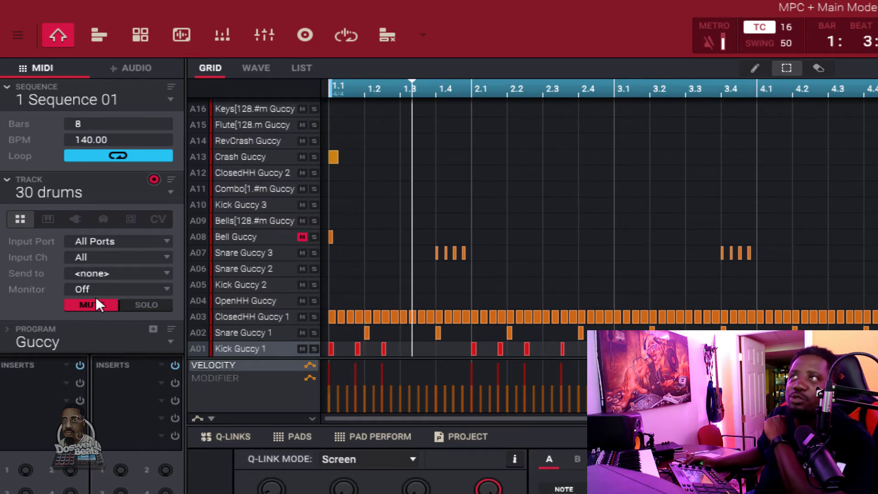
# - Set the muted 30 drums track's input monitoring to In
pyautogui.click(118, 289)
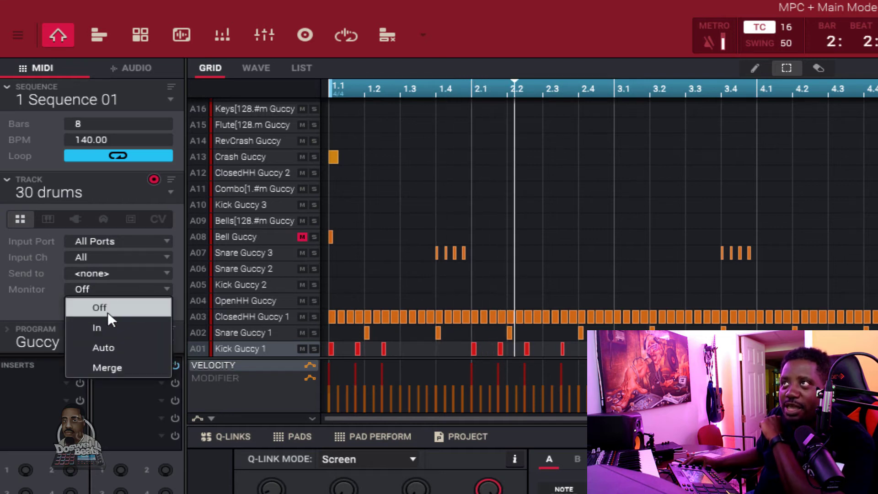
pyautogui.click(96, 327)
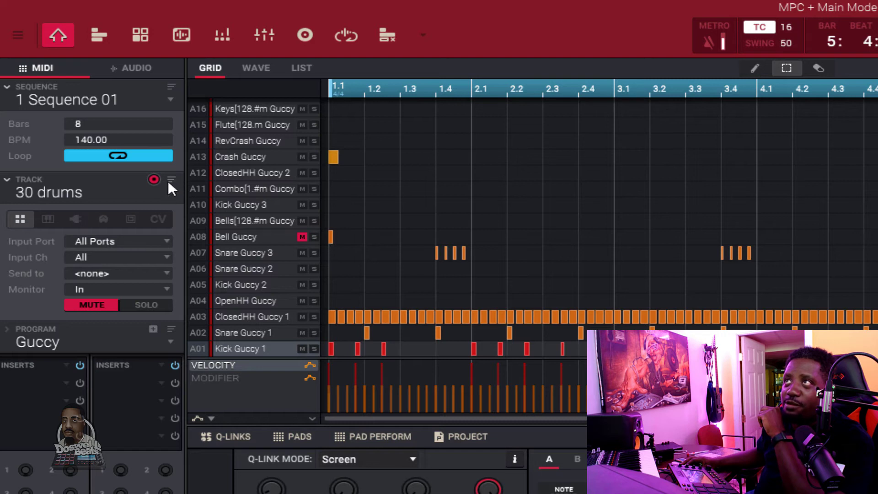
pyautogui.click(171, 179)
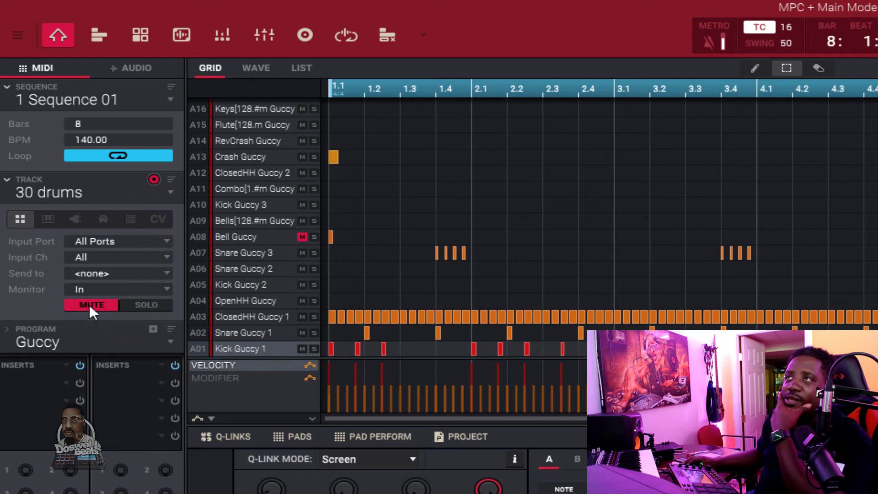
pyautogui.click(118, 289)
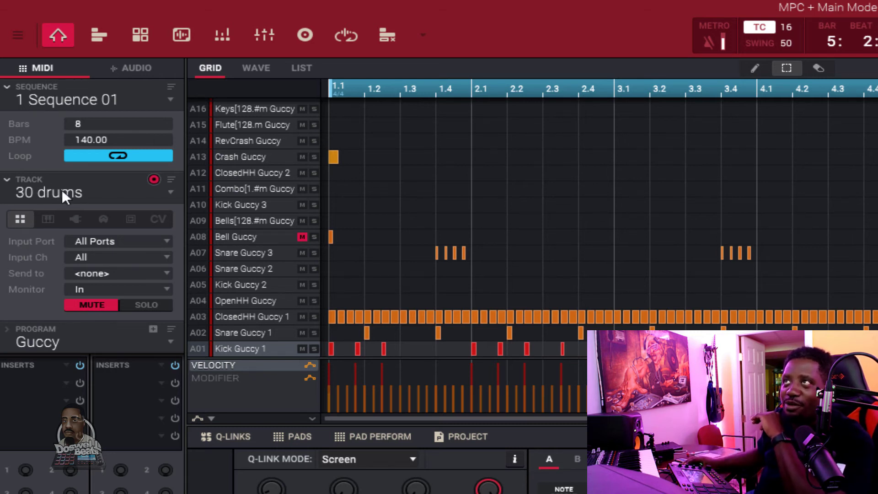
pyautogui.moveTo(31, 56)
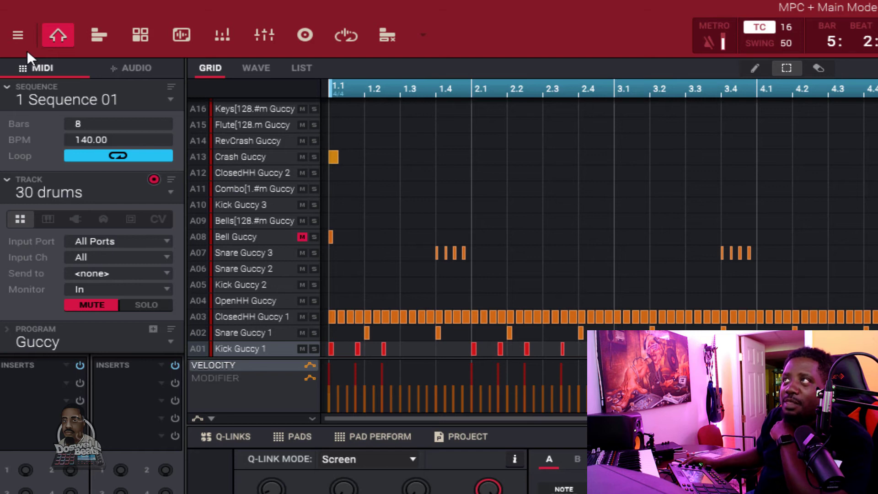
# - Clear track 30 to an empty track and play back the exploded tracks
pyautogui.click(17, 35)
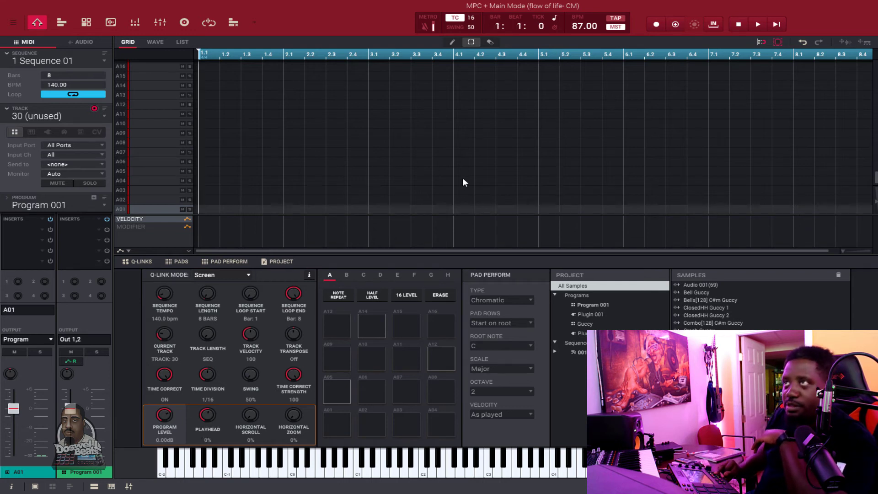
pyautogui.click(756, 24)
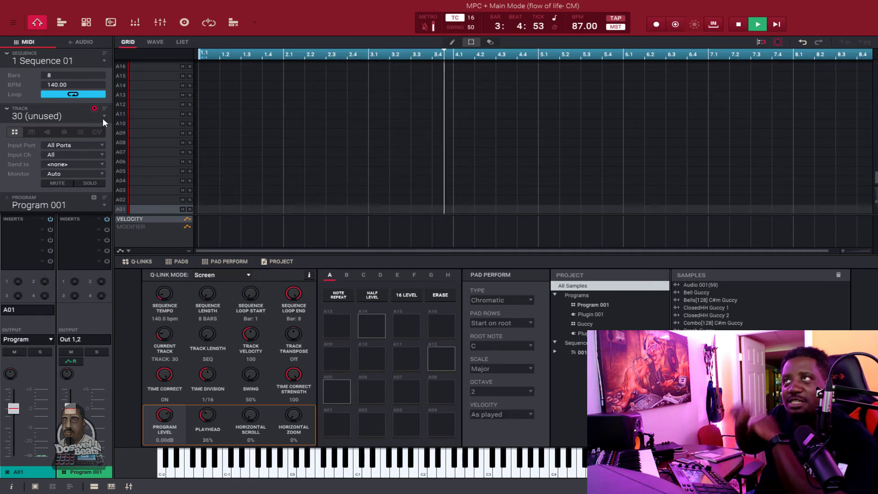
pyautogui.click(756, 24)
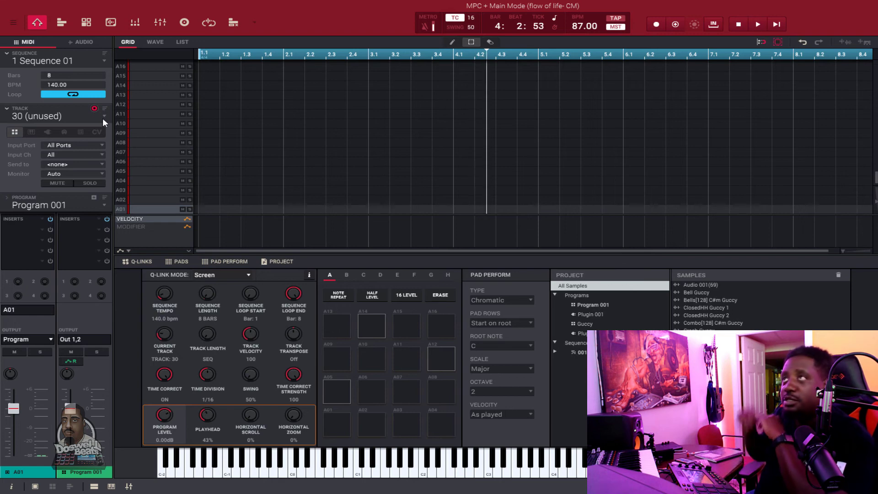